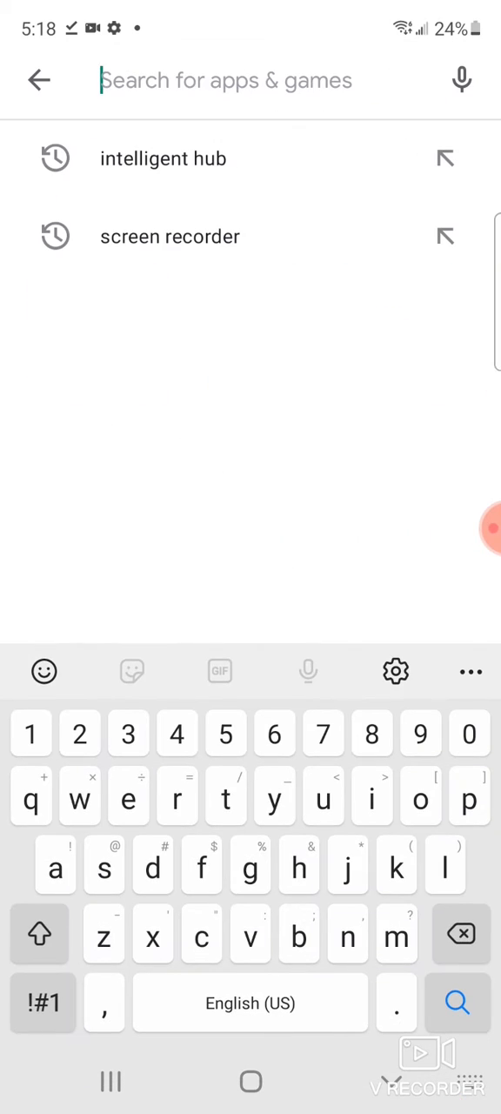
Find Intelligent Hub through the 'intelligent hub' Play Store suggestion and launch it
click(163, 159)
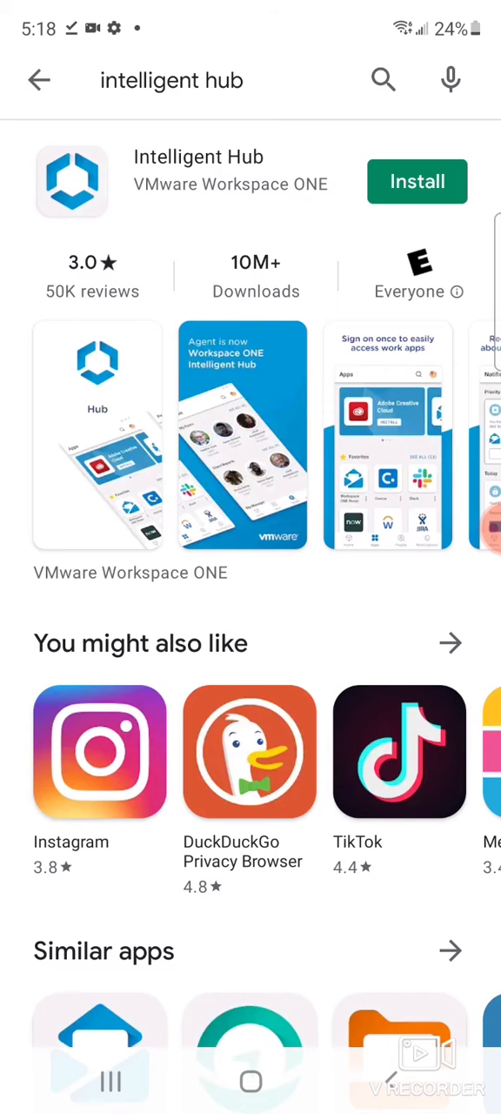
click(418, 181)
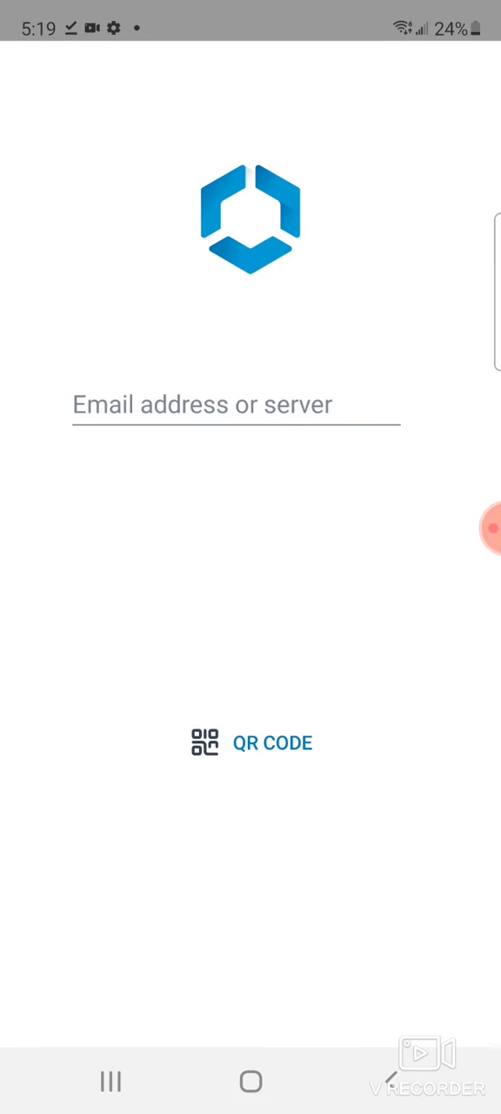
Submit server mdm.medcity.net and enter hc as the Group ID
text(mdm.)
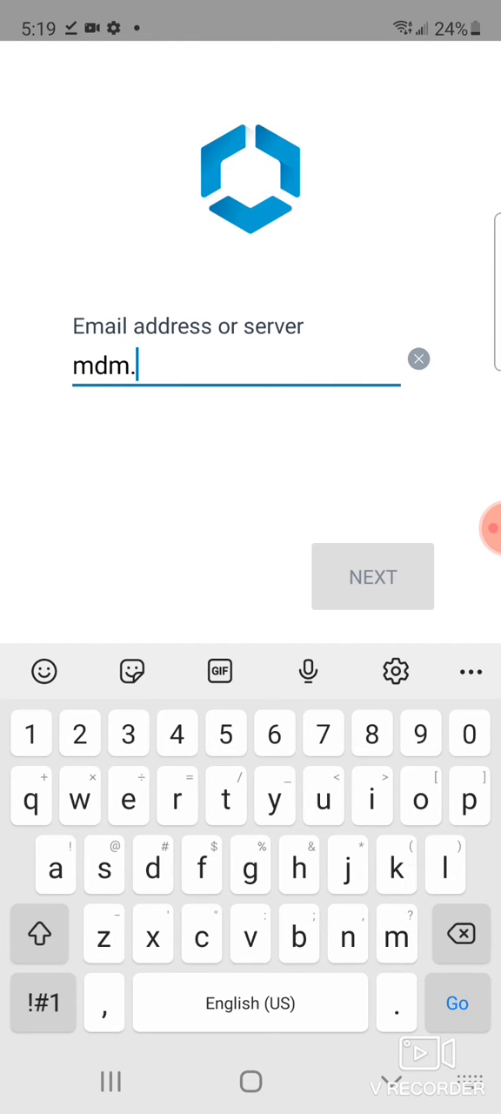
text(medci)
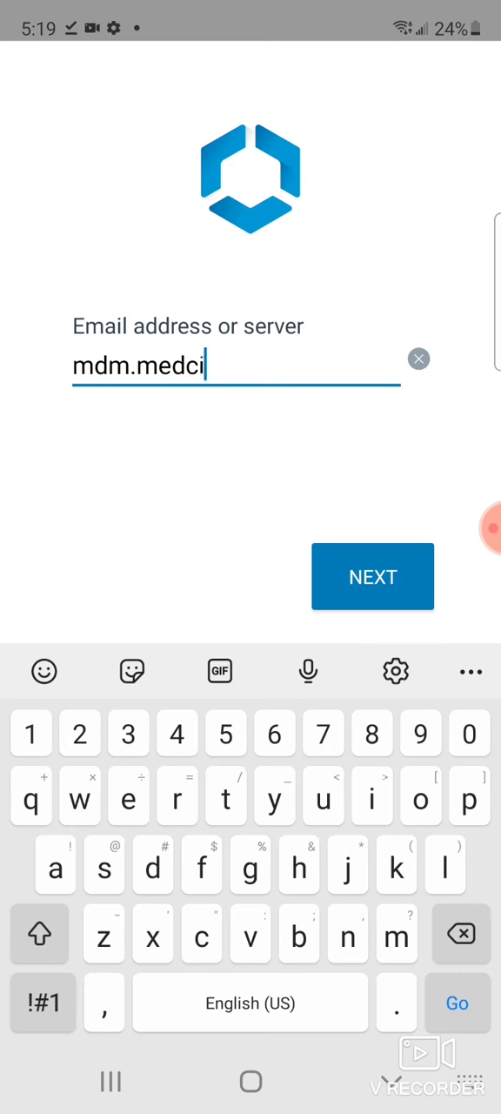
text(ty)
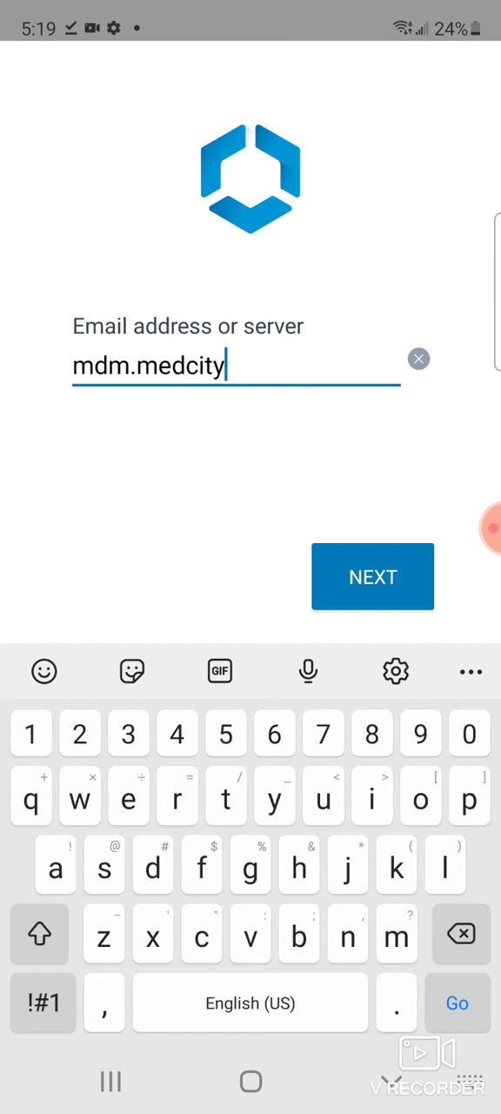
text(ne)
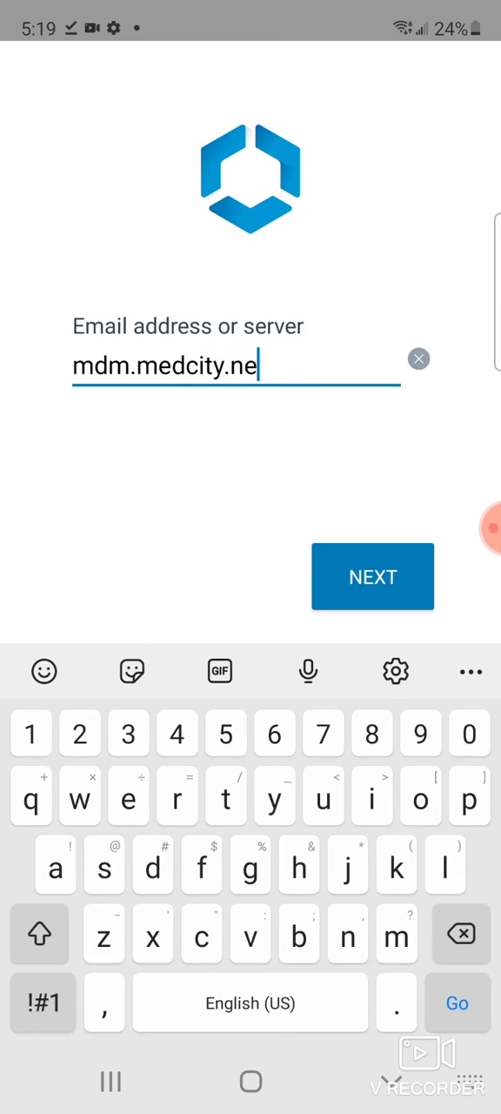
click(373, 576)
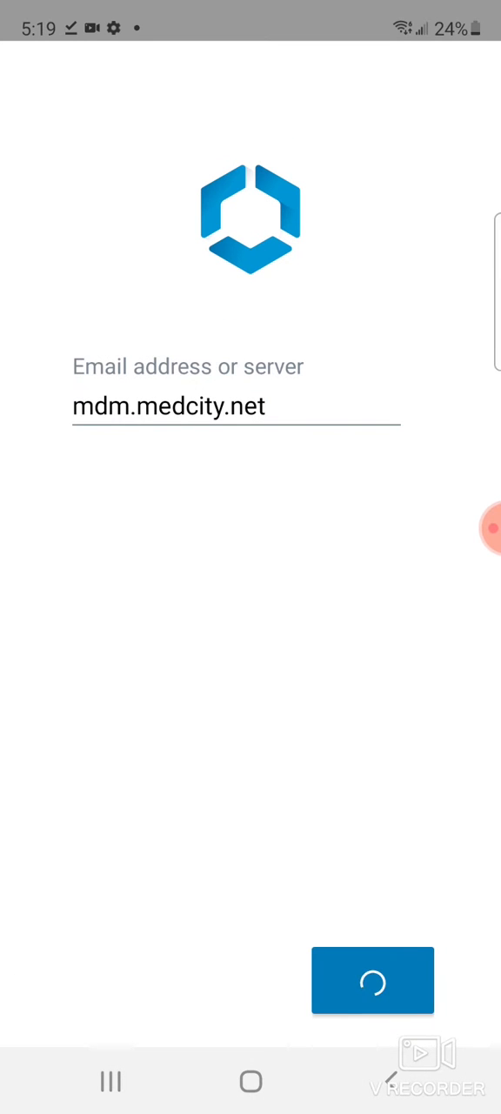
click(372, 981)
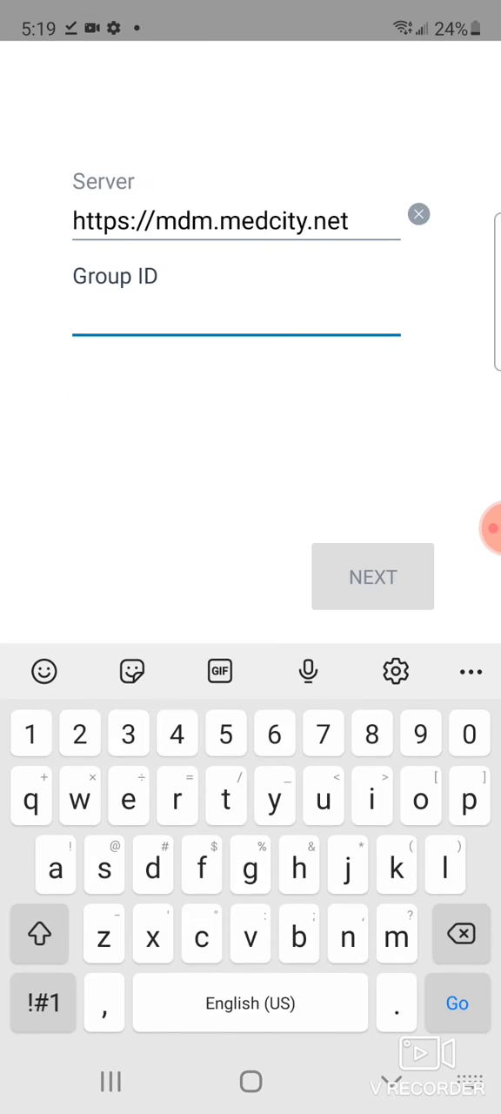
text(hc)
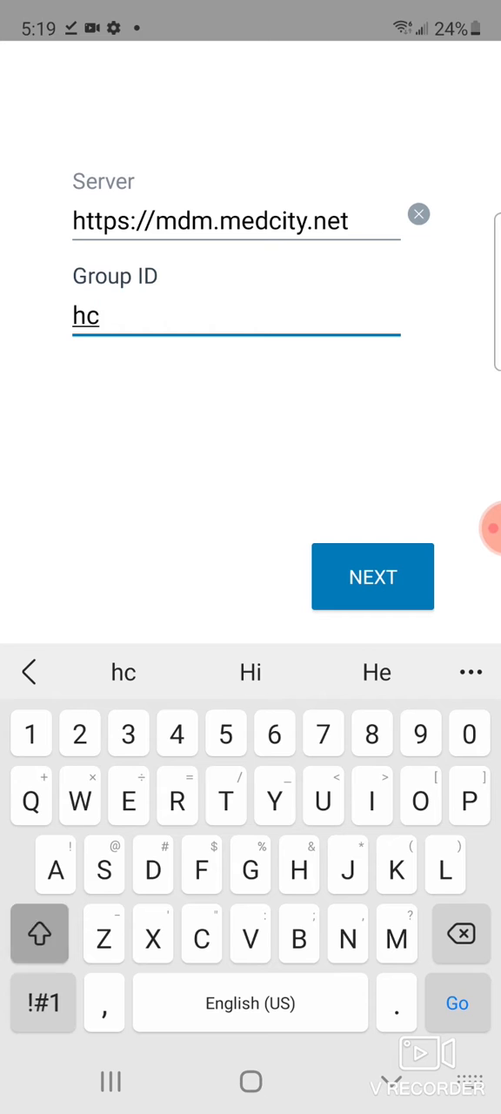
Submit the Group ID, sign in, and set ownership to Corporate Owned
click(373, 577)
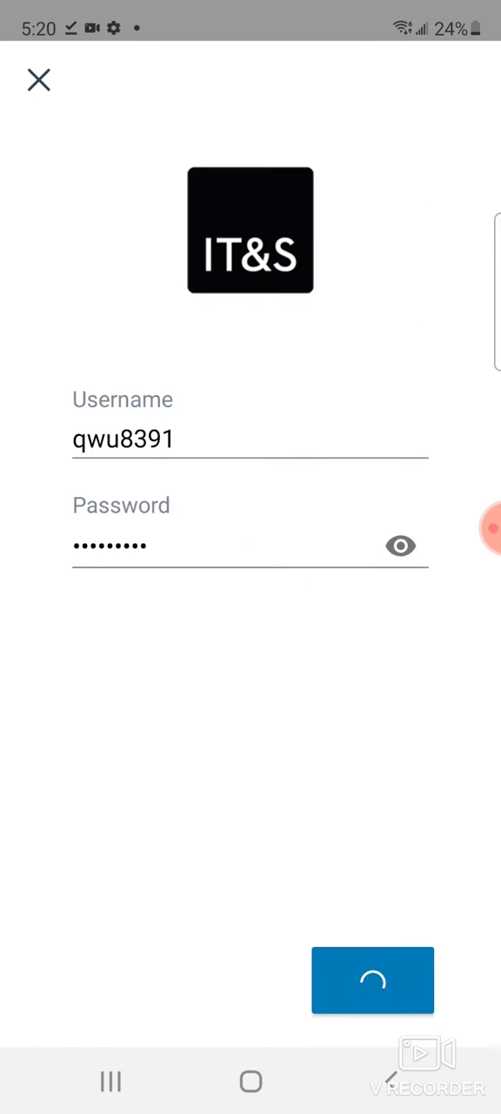
click(372, 981)
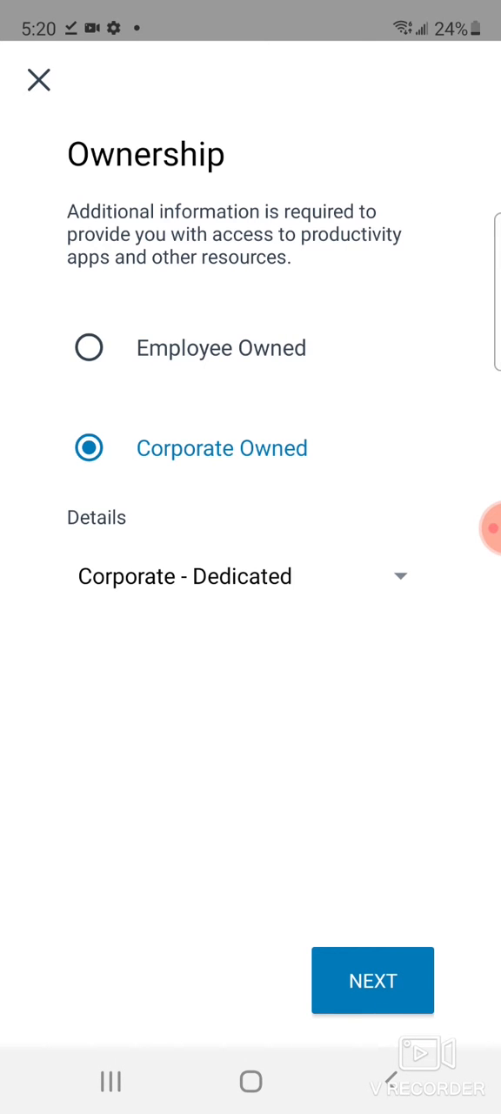
click(88, 347)
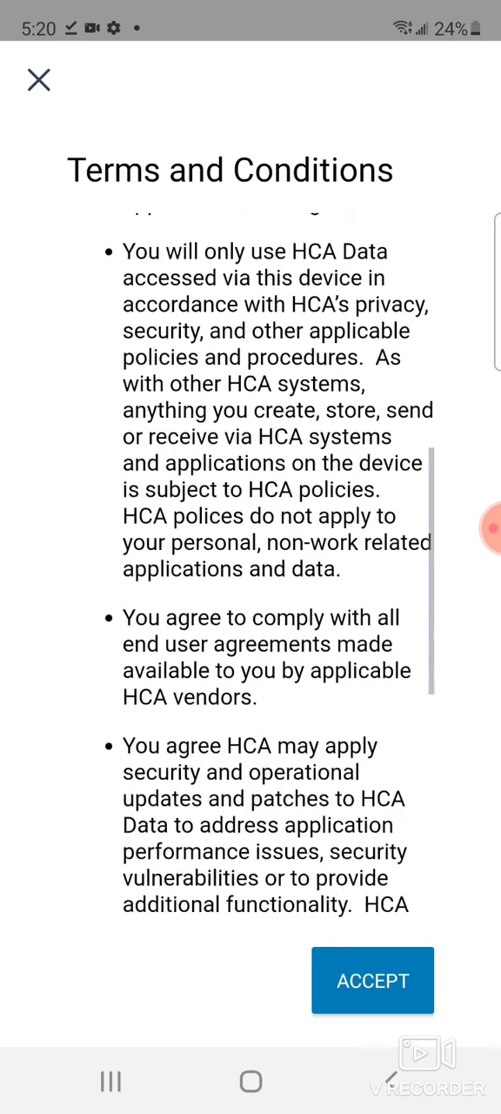
Accept the terms, acknowledge the privacy notice, and answer the data sharing prompt
click(373, 980)
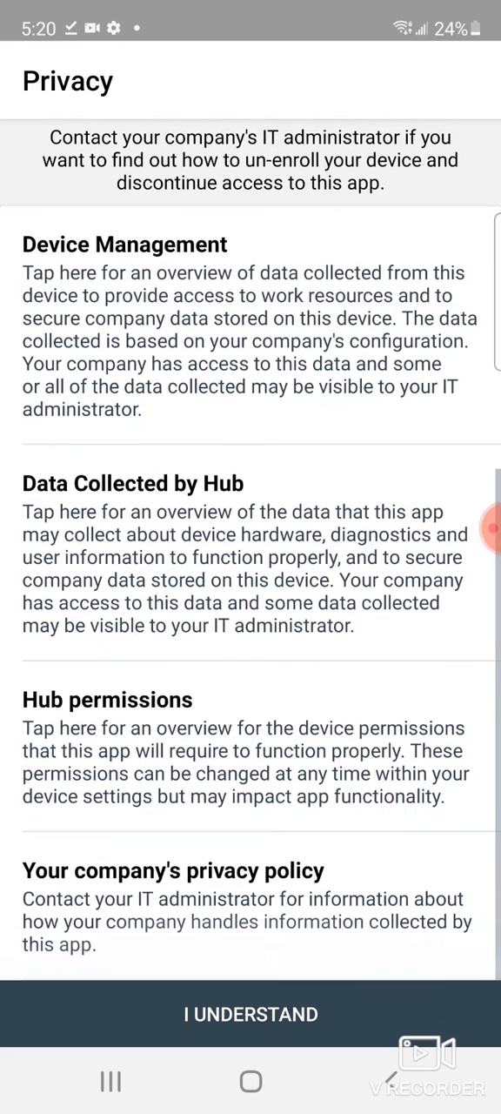
click(251, 1014)
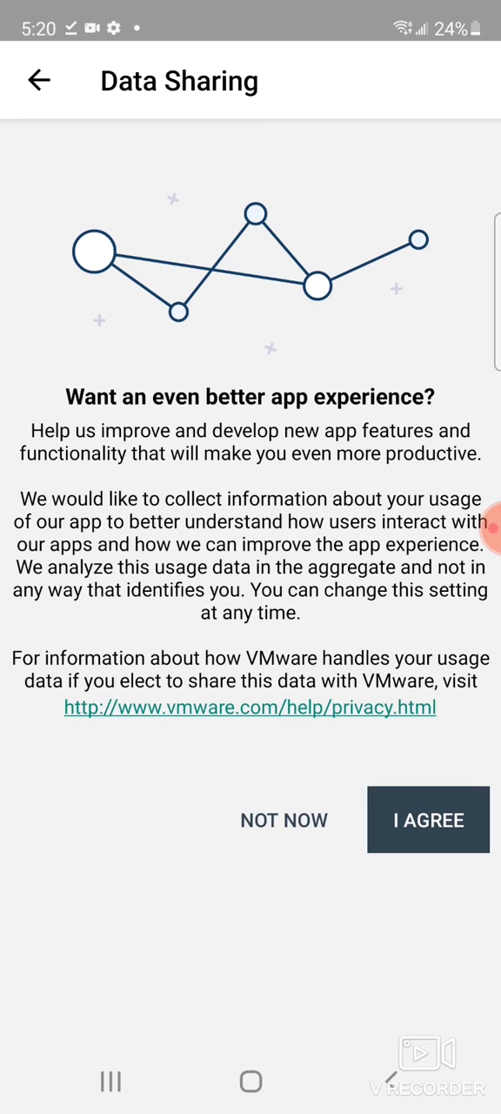
click(428, 820)
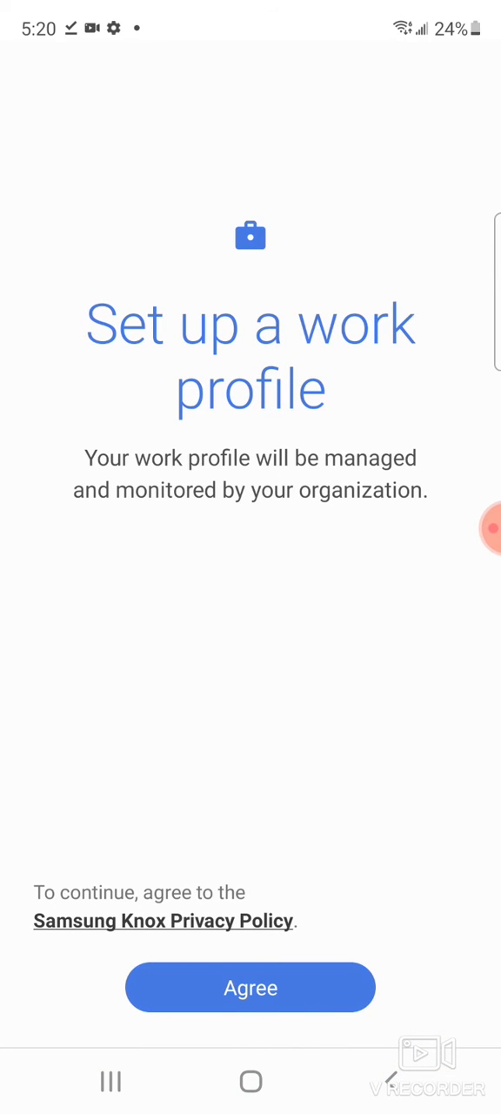
Agree to the Samsung Knox privacy policy so the work profile gets created
click(251, 988)
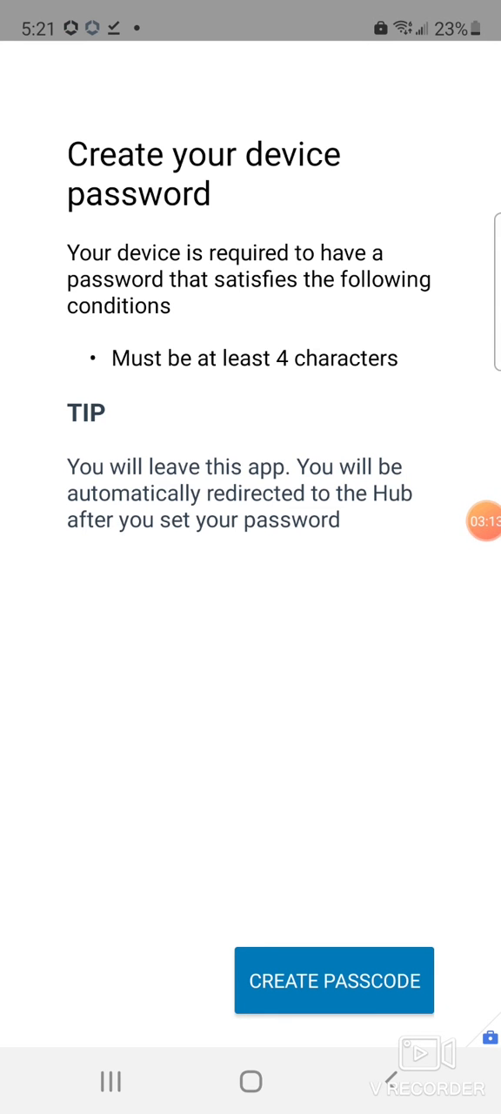
Start creating the device passcode and begin entering the device PIN
click(334, 980)
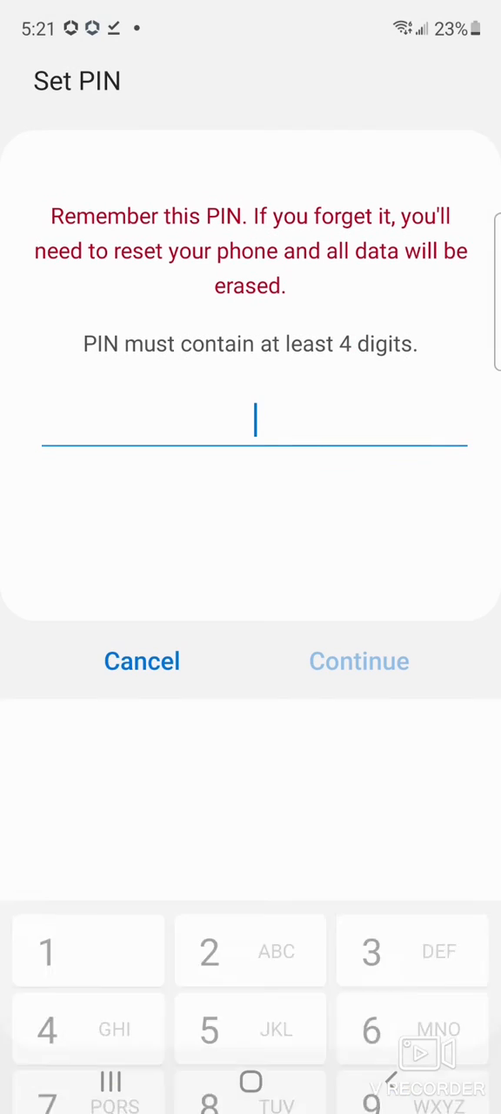
click(359, 662)
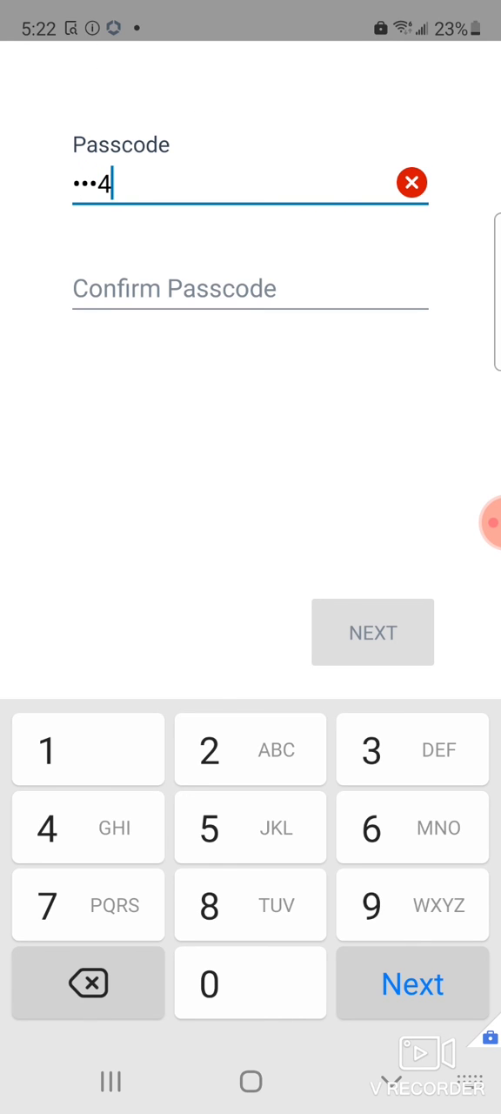
Confirm the four-digit Hub passcode, then start re-entering the confirmation
click(411, 984)
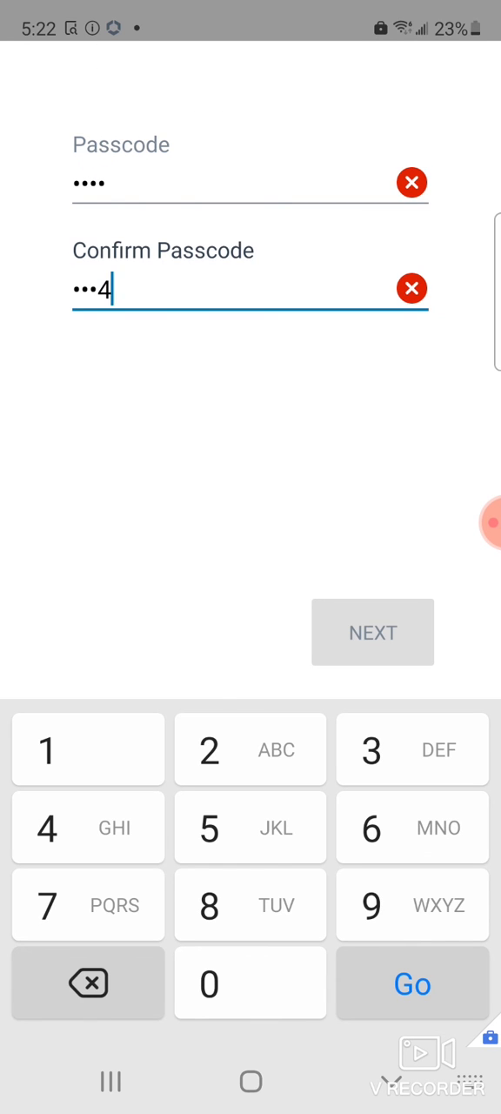
click(86, 983)
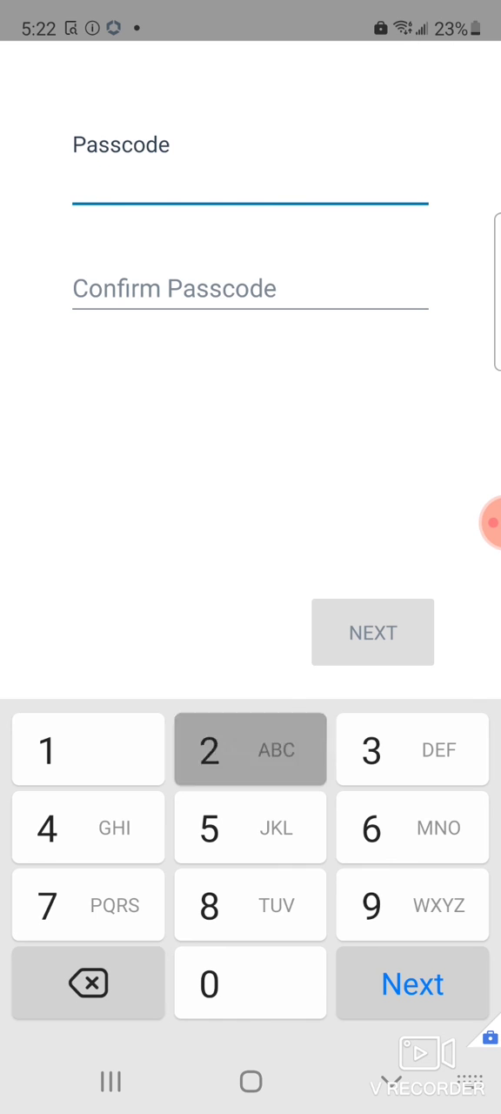
click(250, 749)
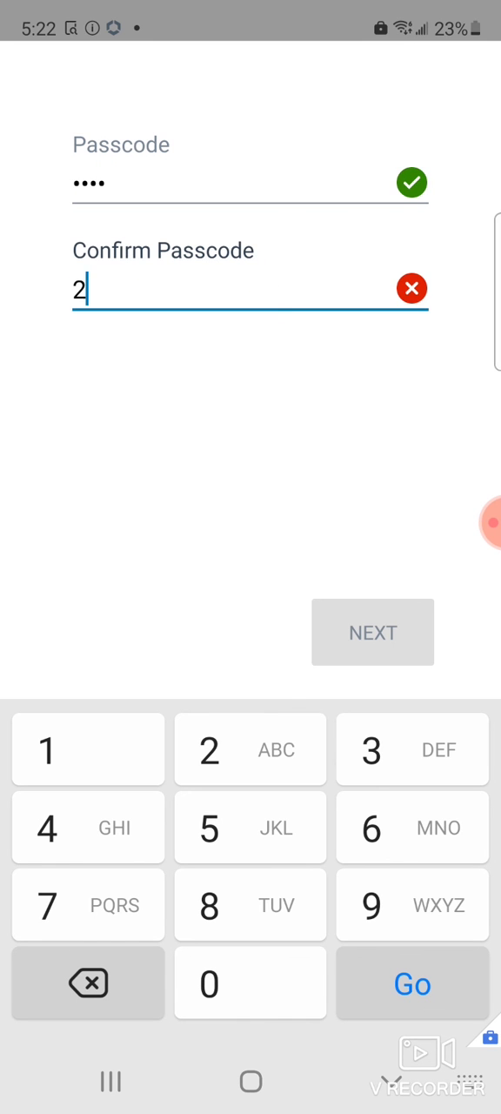